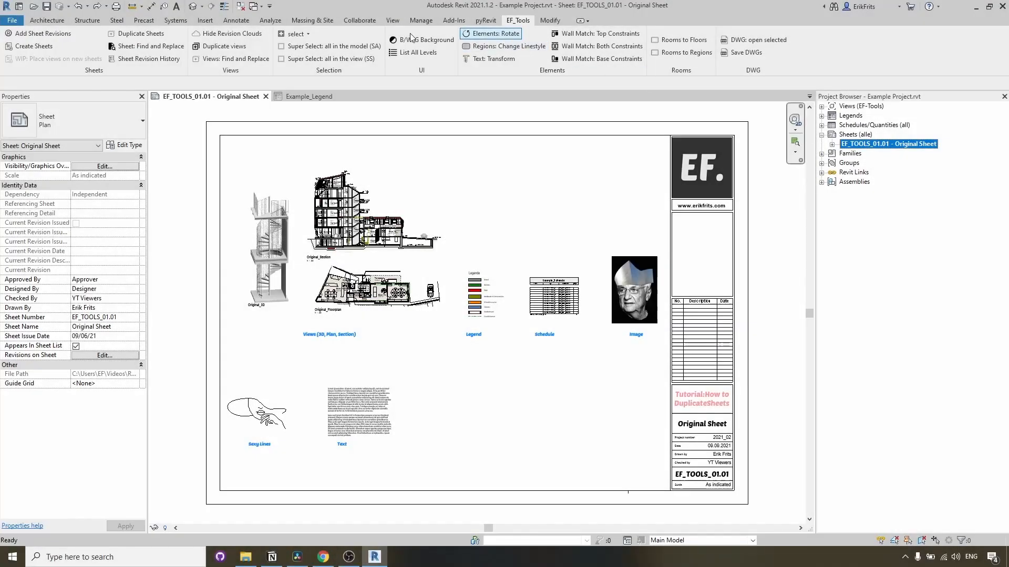
Place clouds, DWG, symbol, dimensions and Additional Revisions schedule on sheet EF_TOOLS_01.01.
click(140, 34)
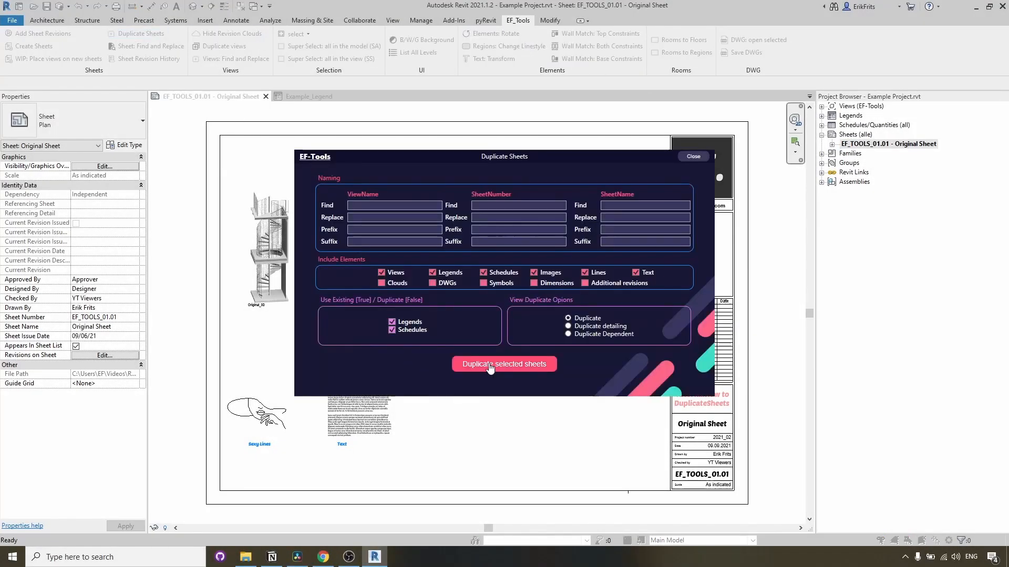
click(504, 364)
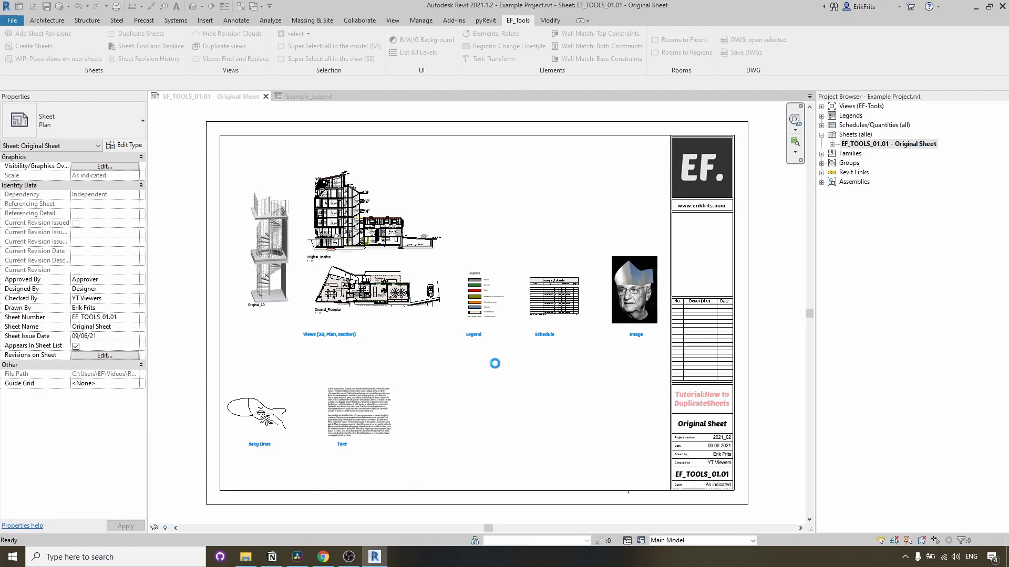
click(139, 33)
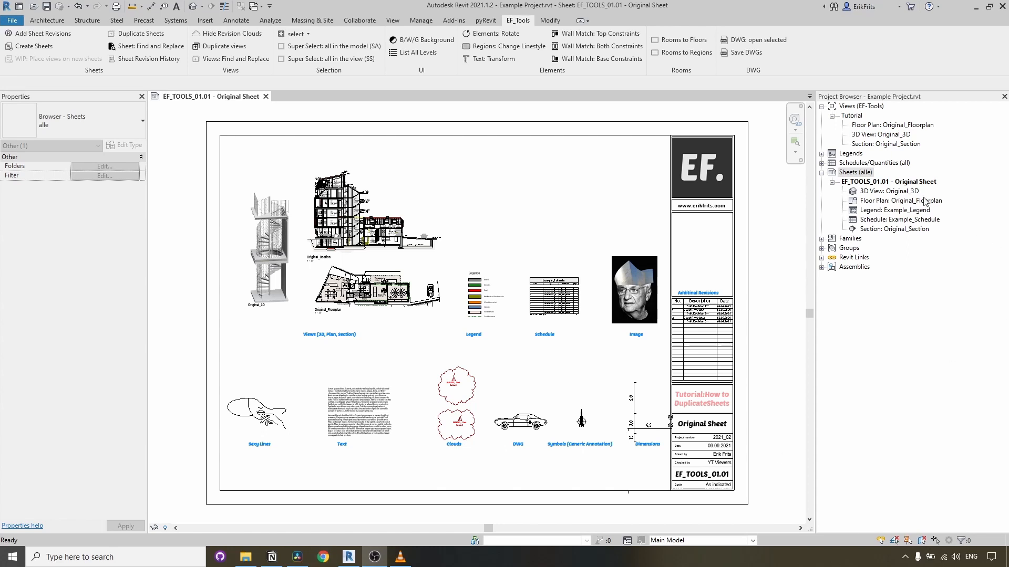
Select sheet EF_TOOLS_01.01 and launch EF_Tools Duplicate Sheets for it.
click(887, 181)
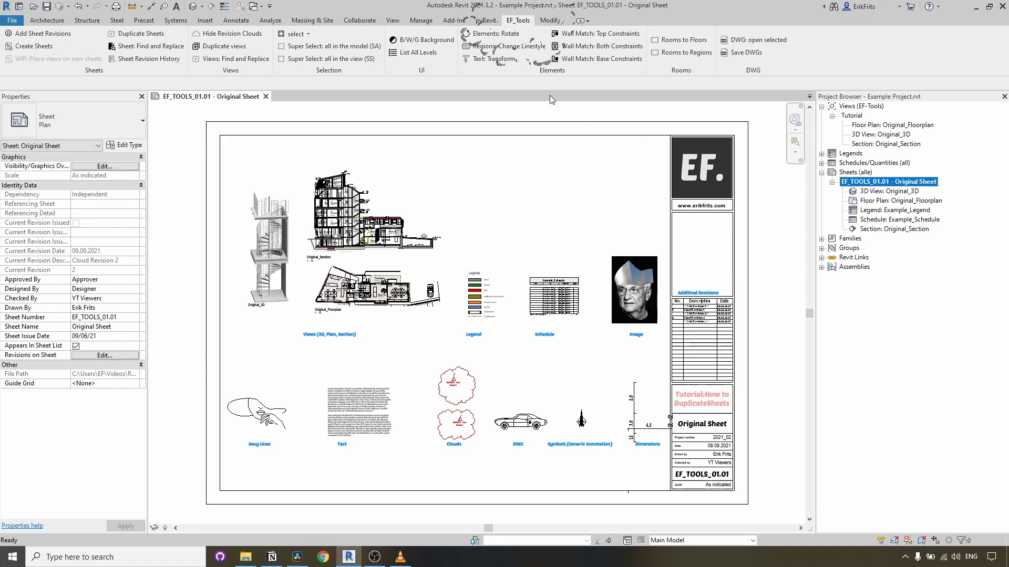
mouse_move(137, 34)
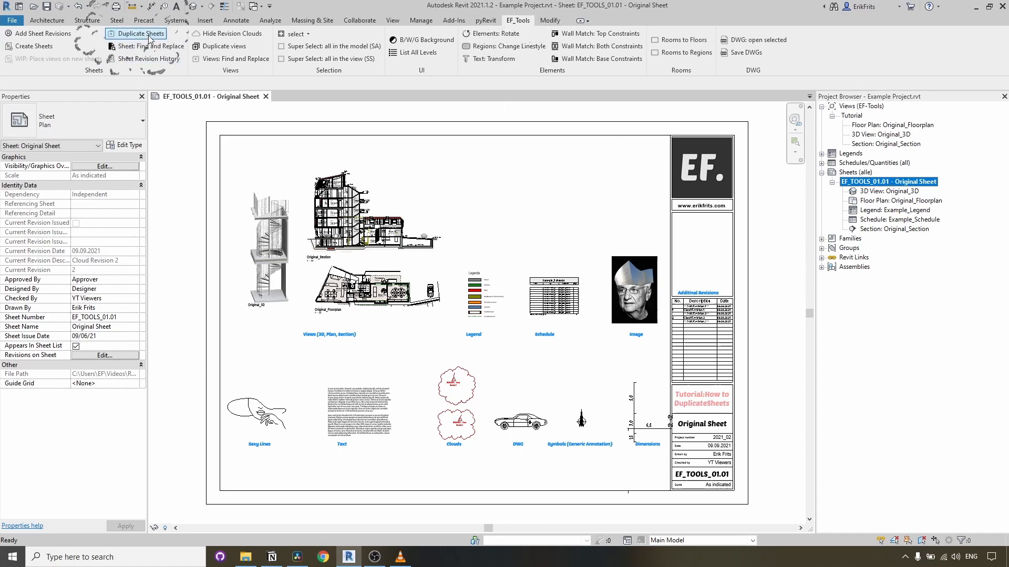
click(135, 34)
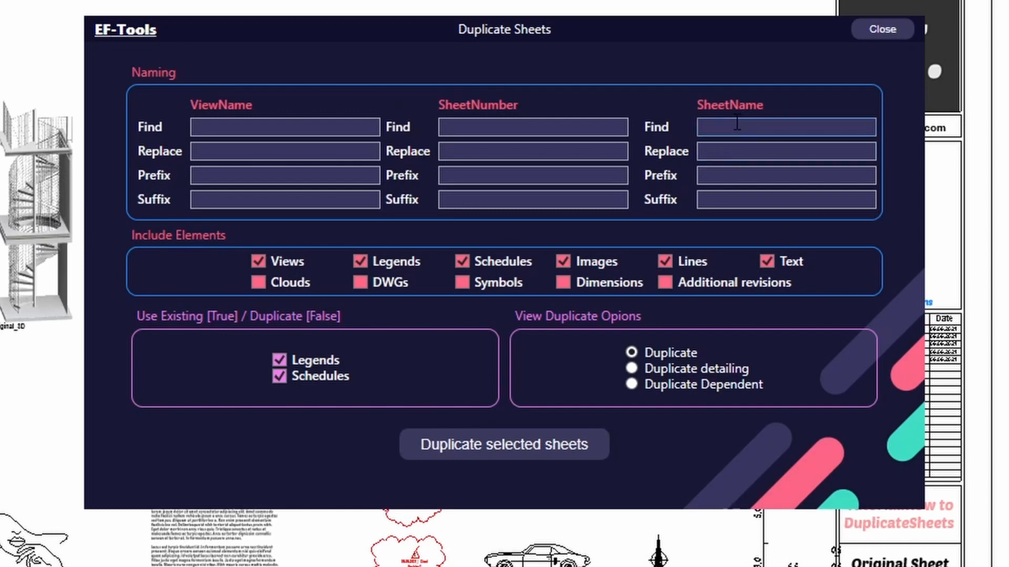
Set view and sheet names to find 'Original', replace with 'Duplicated', prefix 'test_'.
text(Original)
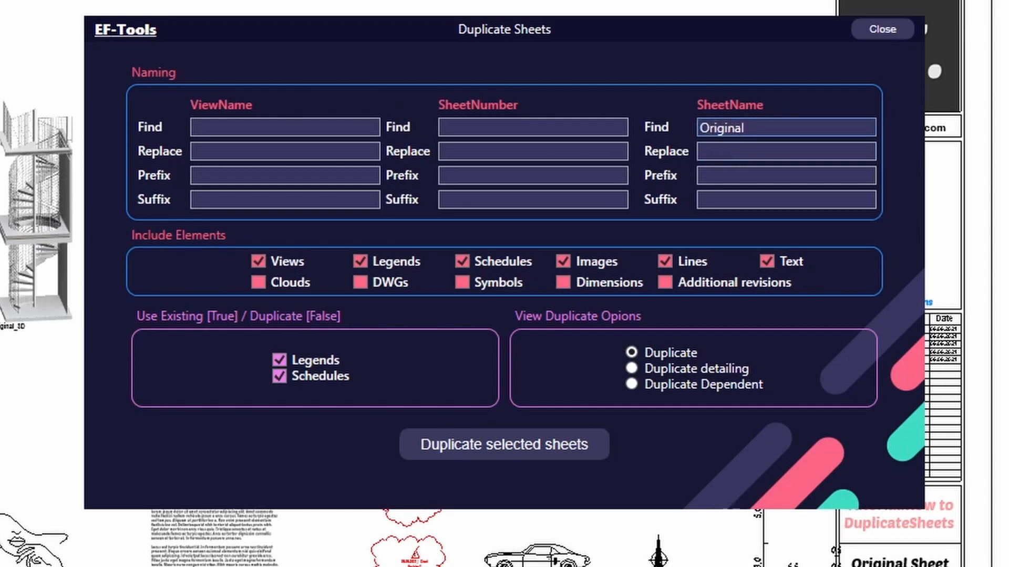
text(Dupl)
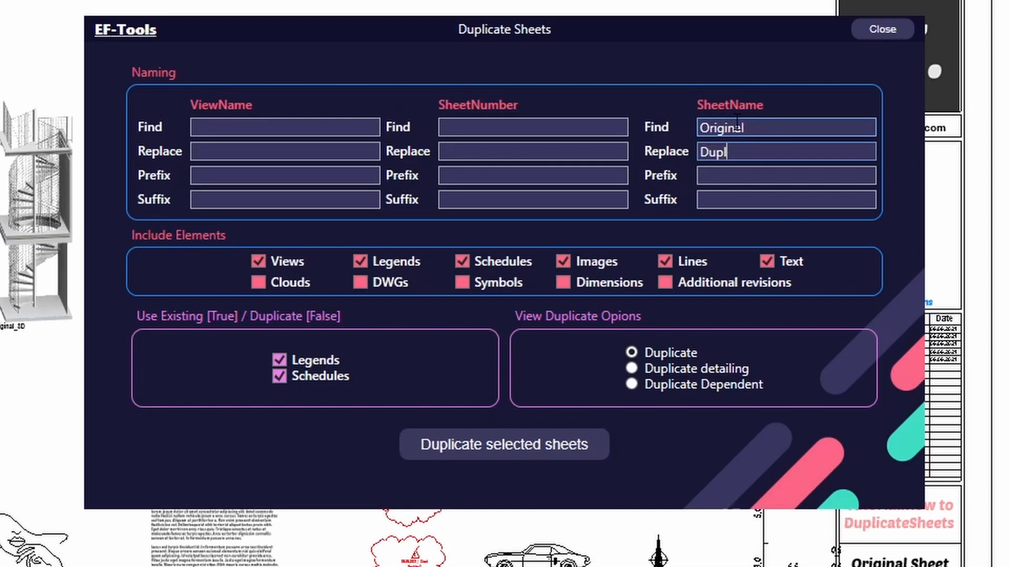
text(icated)
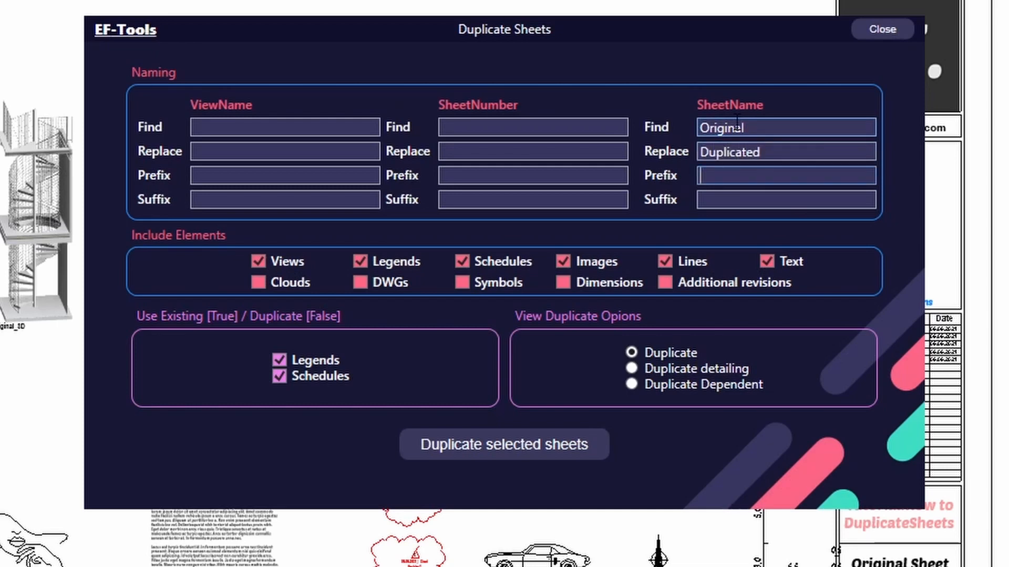
text(test_)
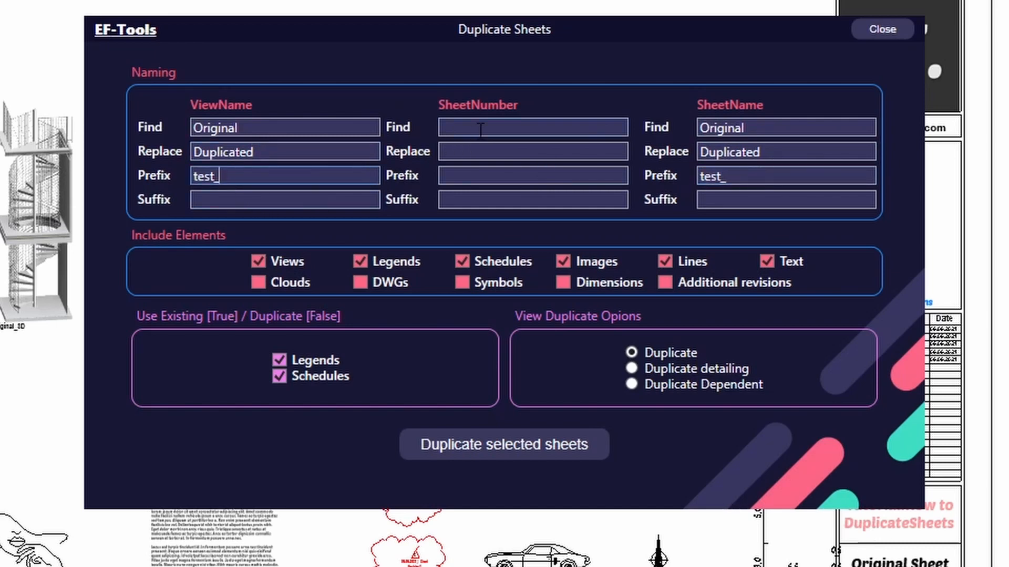
Set the sheet number to find '01.' and replace with '02.'.
text(01.)
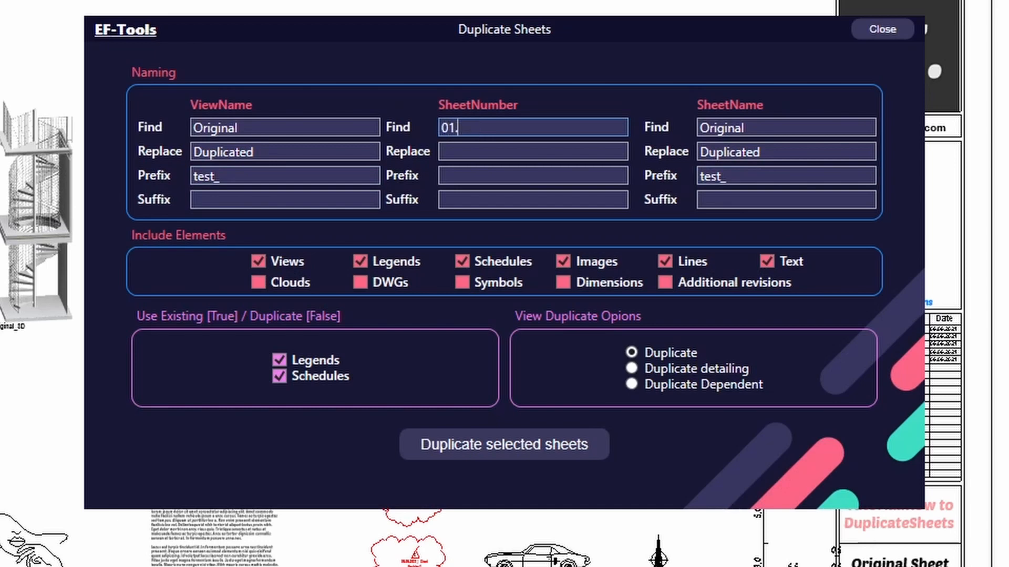
text(02.)
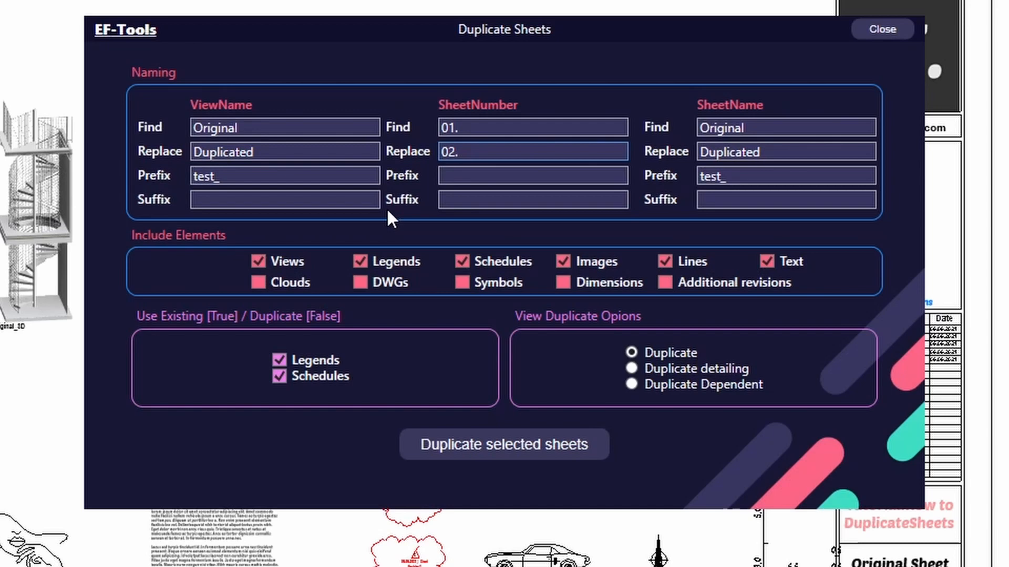
mouse_move(116, 264)
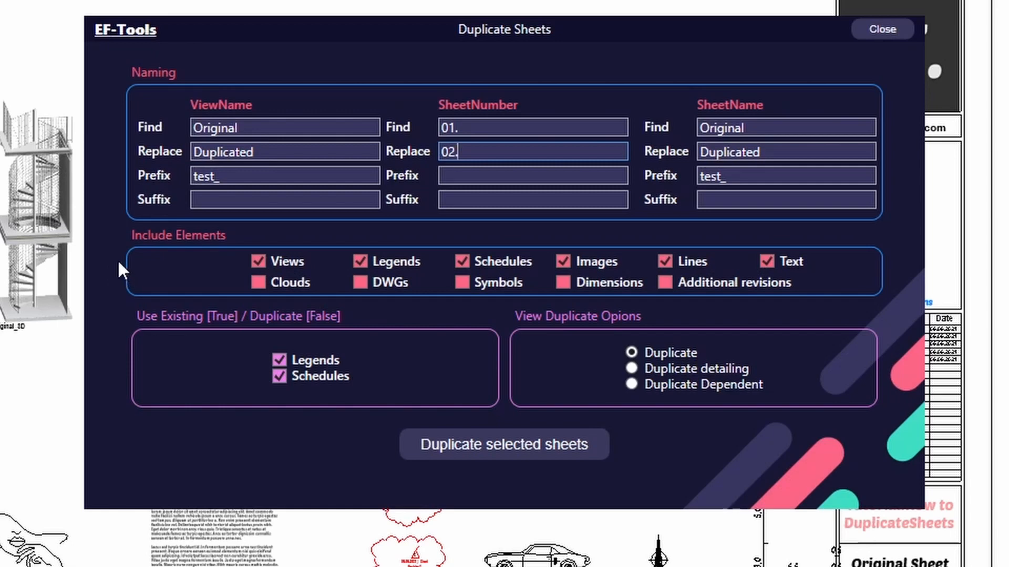
mouse_move(141, 269)
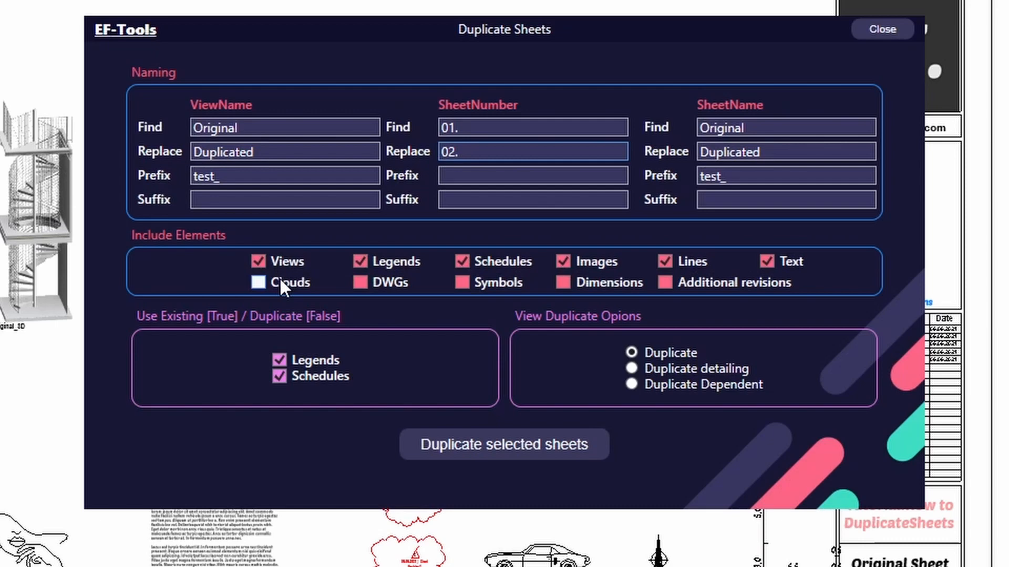
Tick Clouds, DWGs, Symbols and Additional revisions, leaving Dimensions unticked.
click(258, 282)
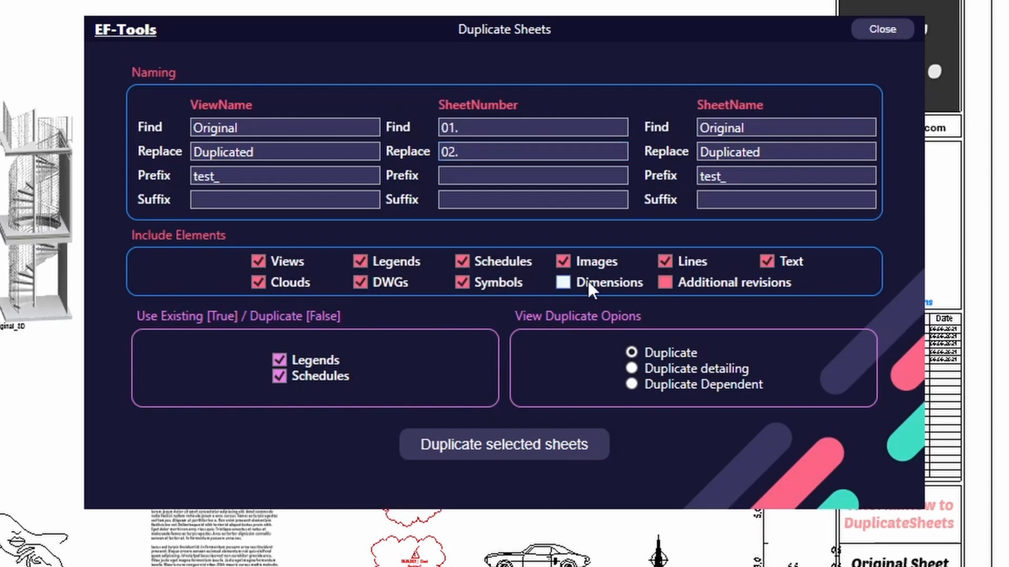
click(665, 282)
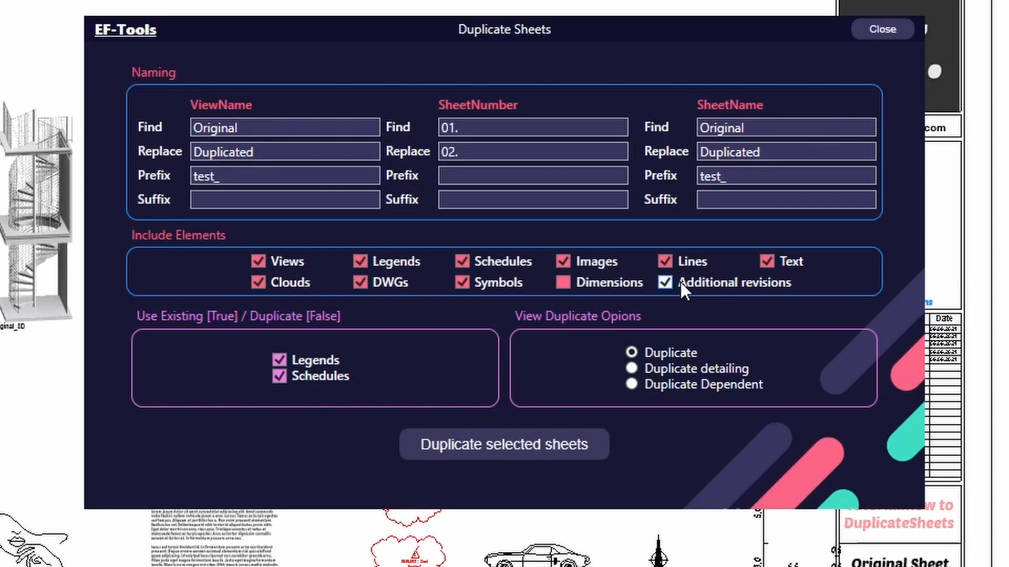
mouse_move(548, 407)
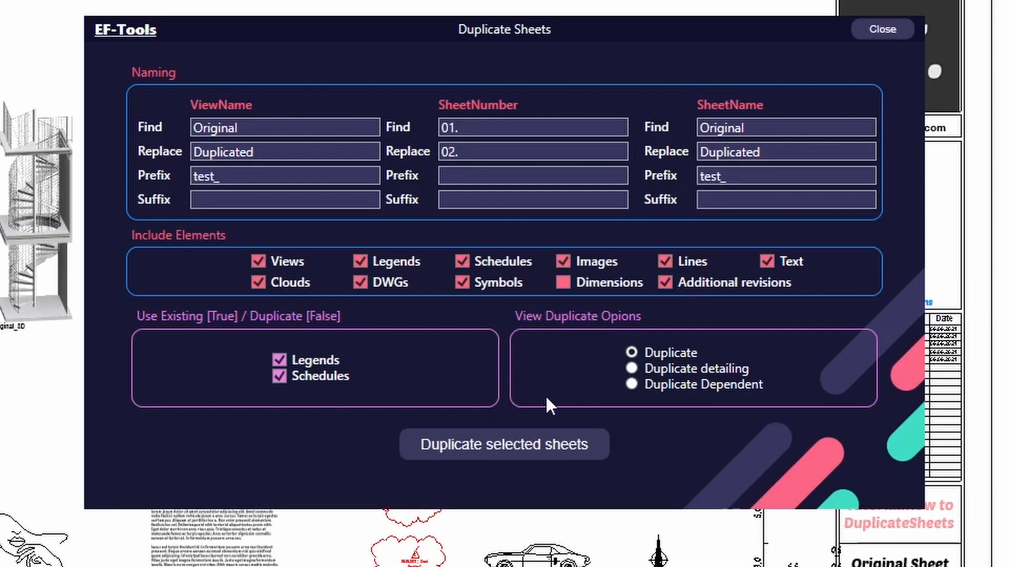
mouse_move(605, 421)
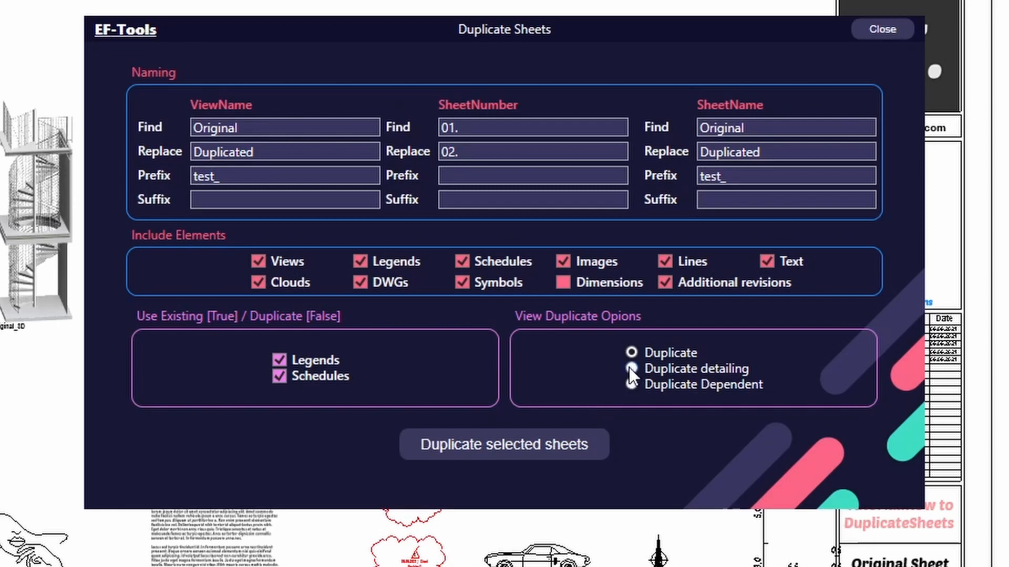
Choose Duplicate detailing for views and duplicate the selected sheet.
click(631, 367)
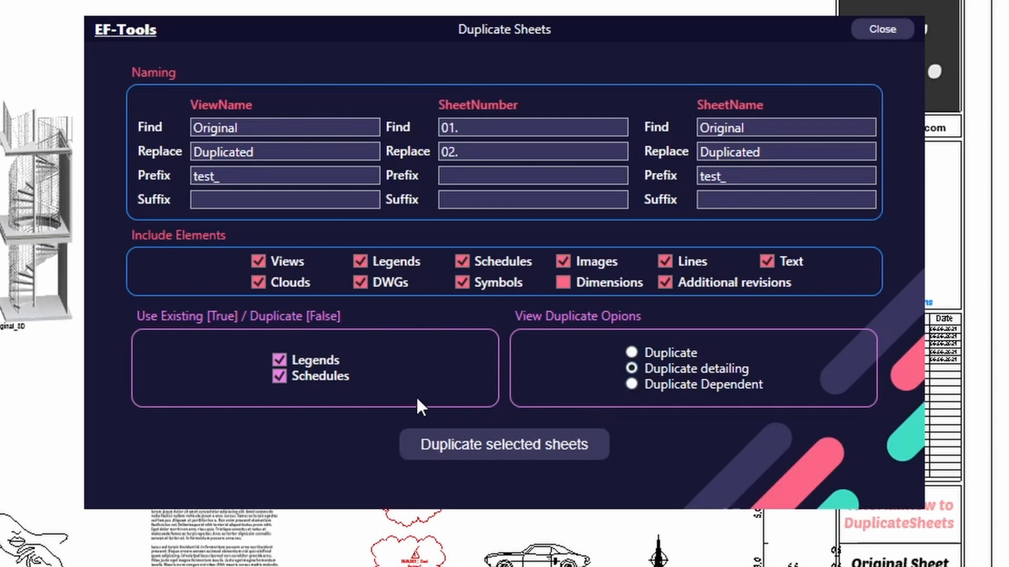
mouse_move(145, 361)
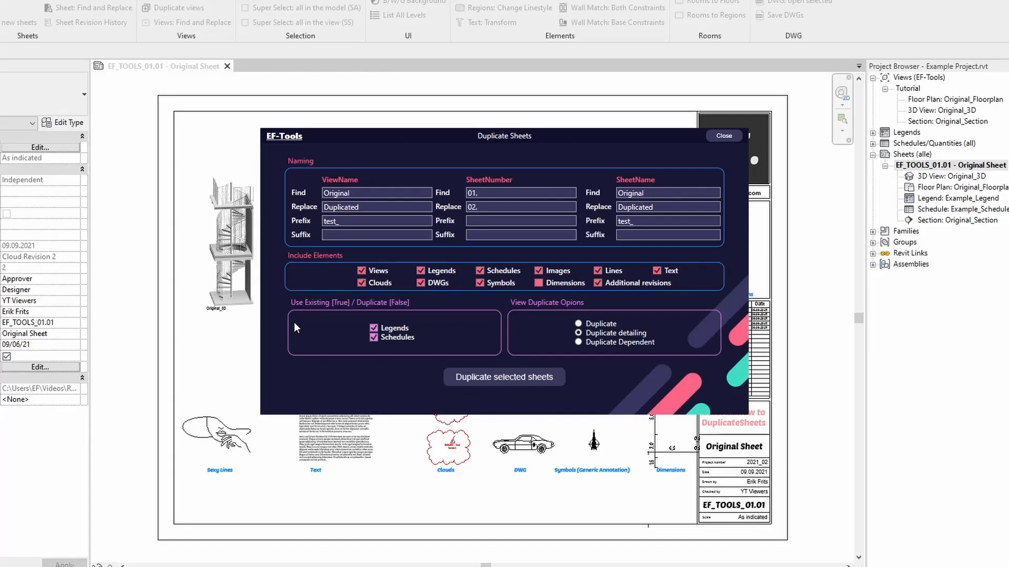
click(723, 135)
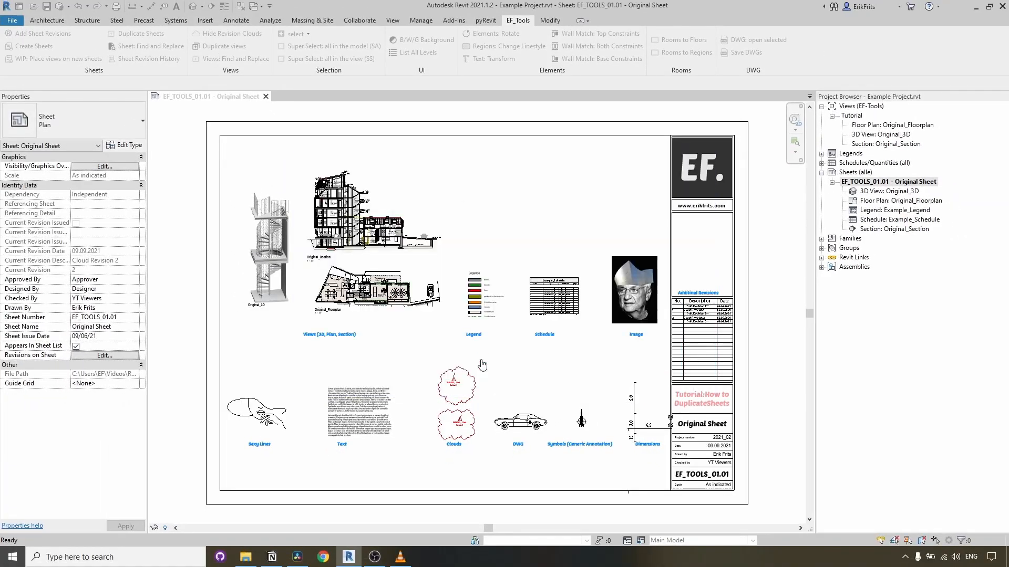
Compare the new EF_TOOLS_02.01 sheet and Original_Floorplan view in the Project Browser.
click(139, 34)
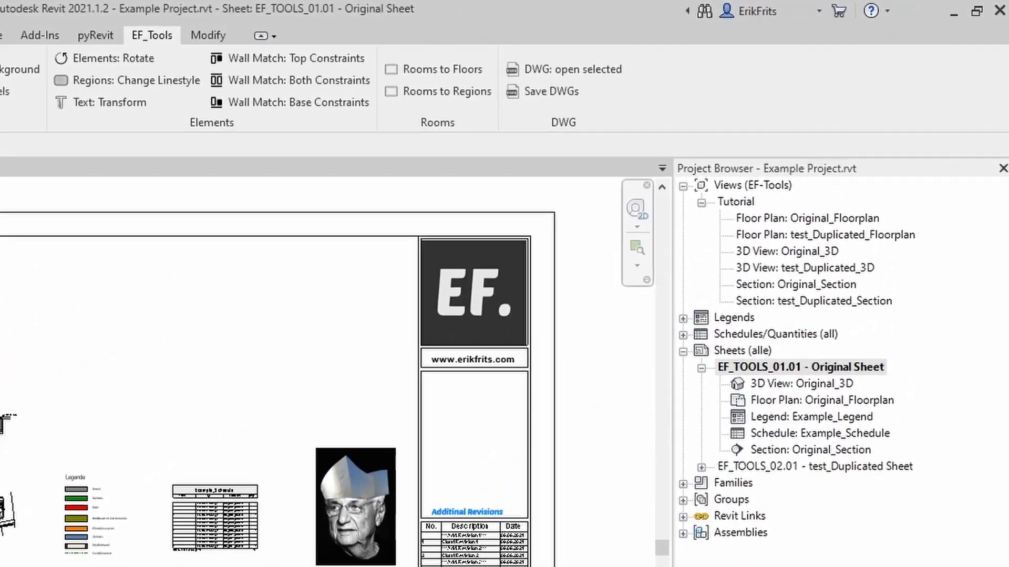
click(813, 466)
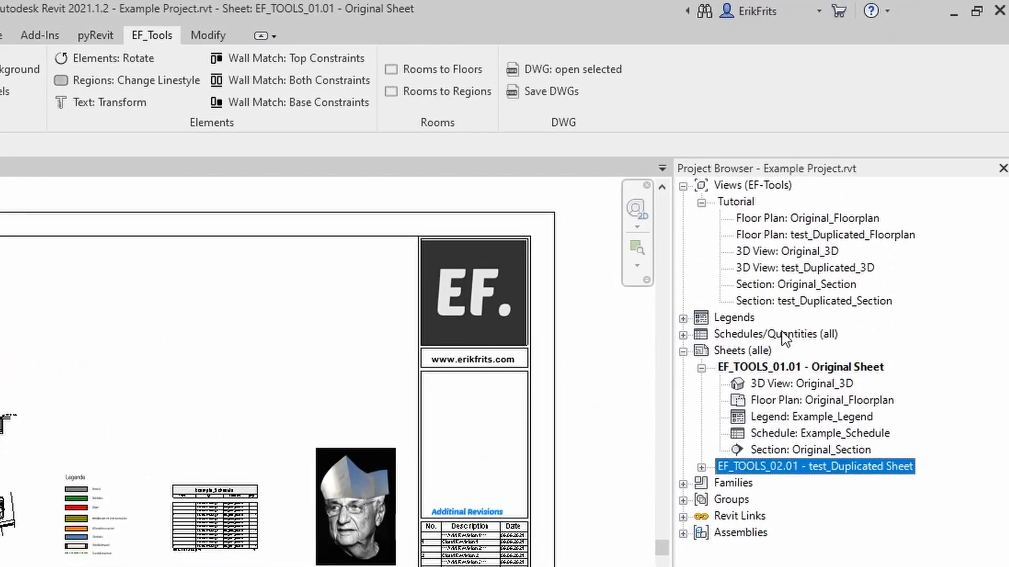
mouse_move(812, 227)
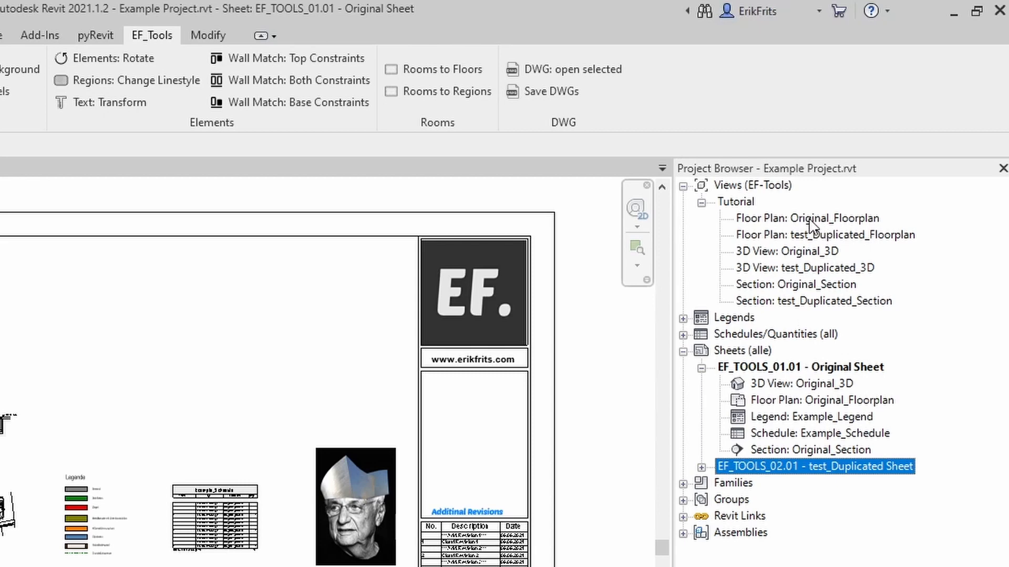
click(807, 218)
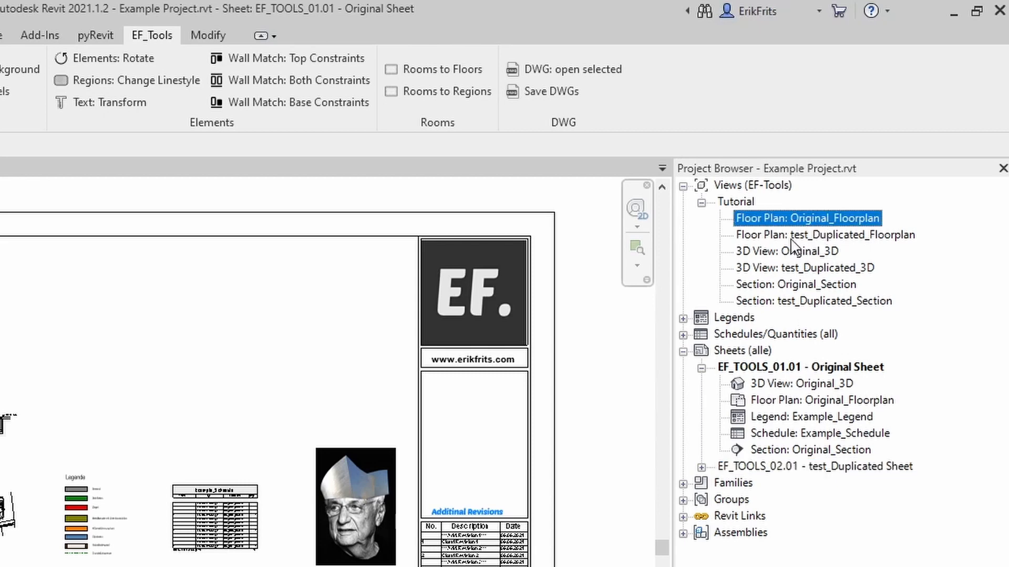
mouse_move(886, 246)
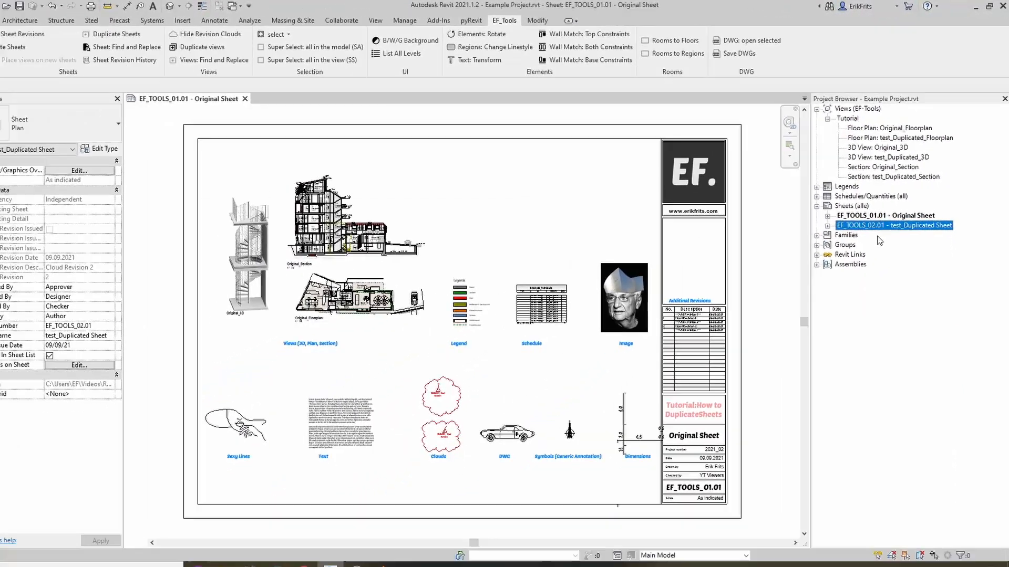
Open EF_TOOLS_02.01 and inspect its revisions heading and title block.
double_click(893, 218)
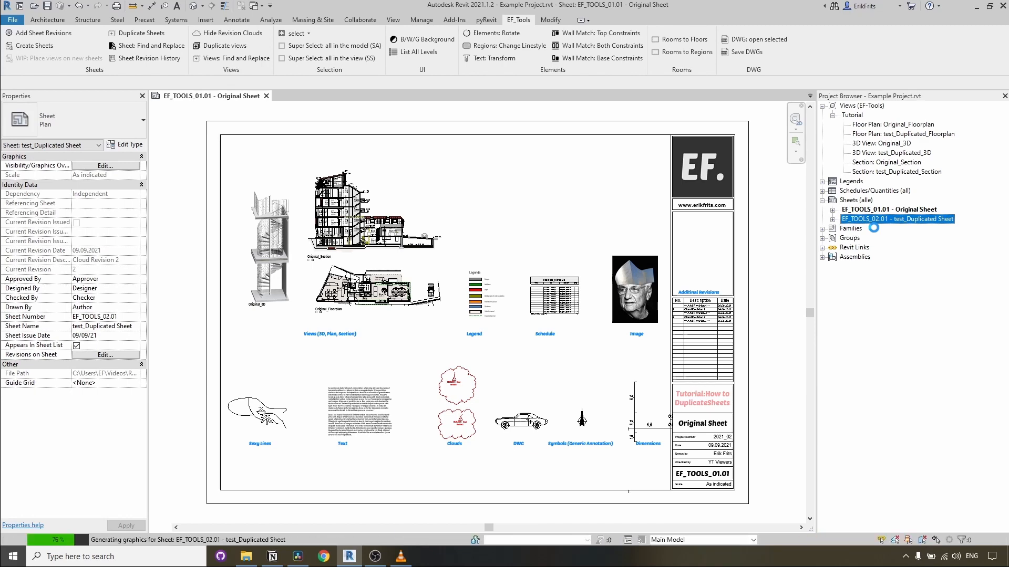
double_click(897, 219)
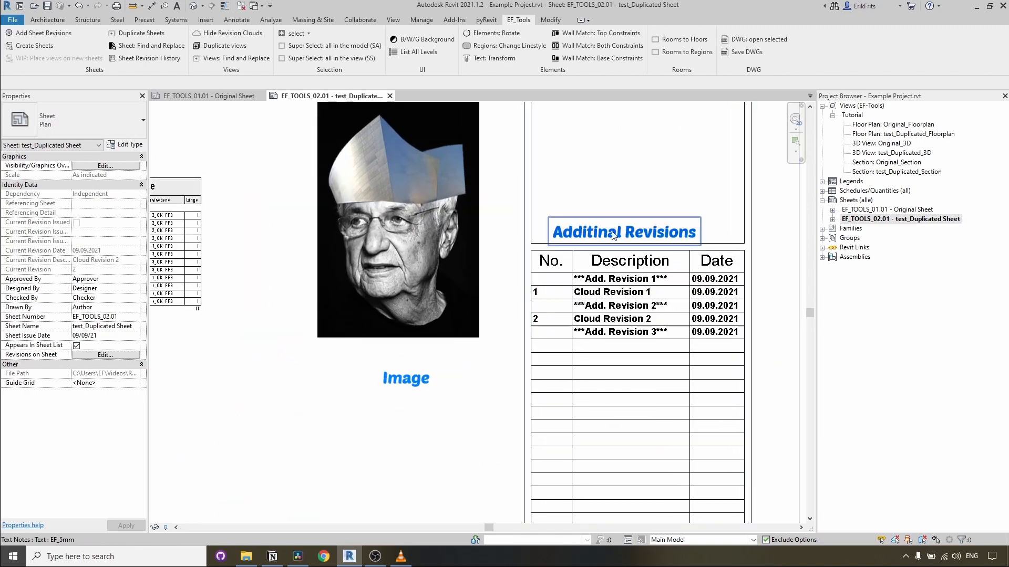
click(625, 347)
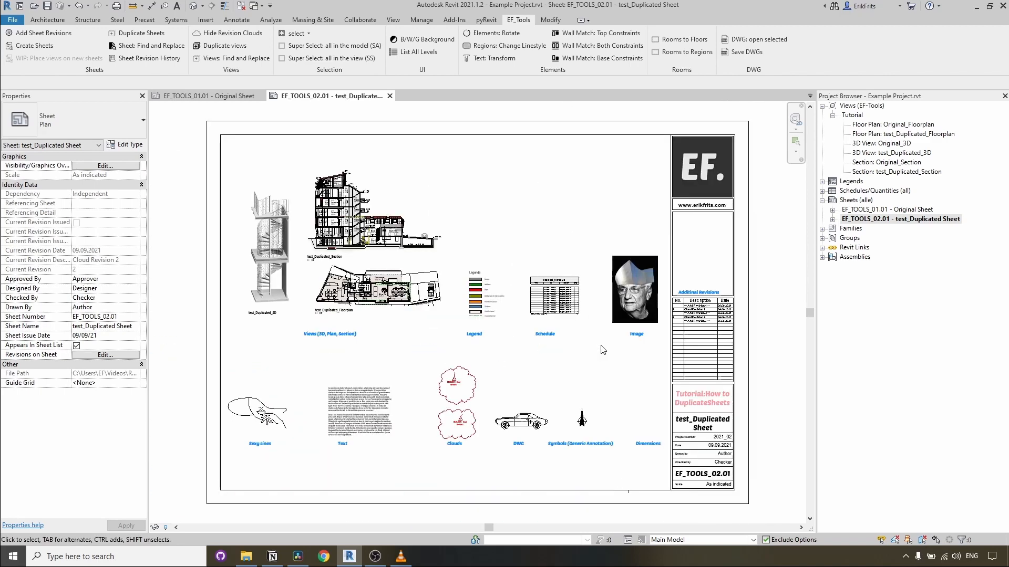
click(701, 419)
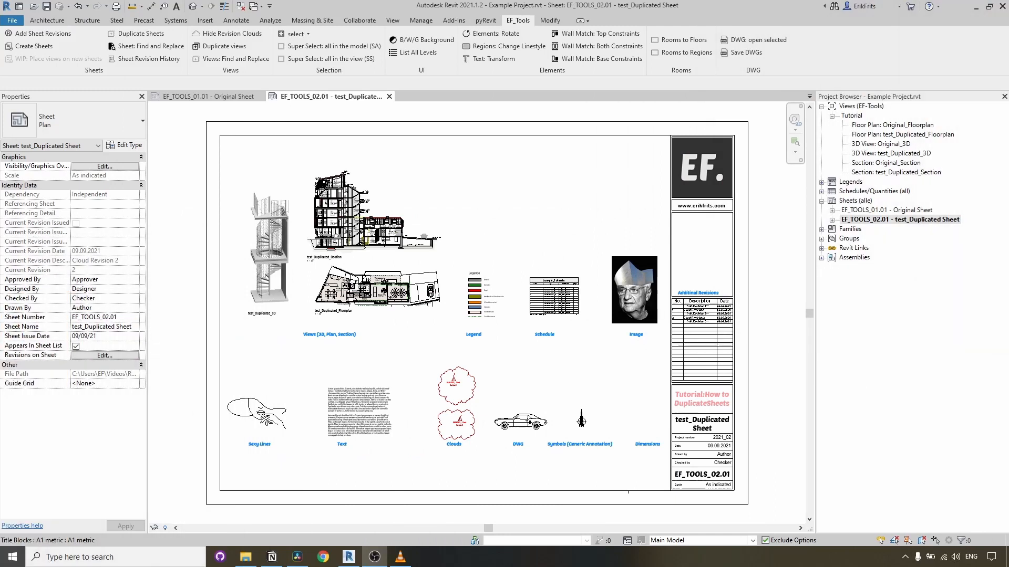